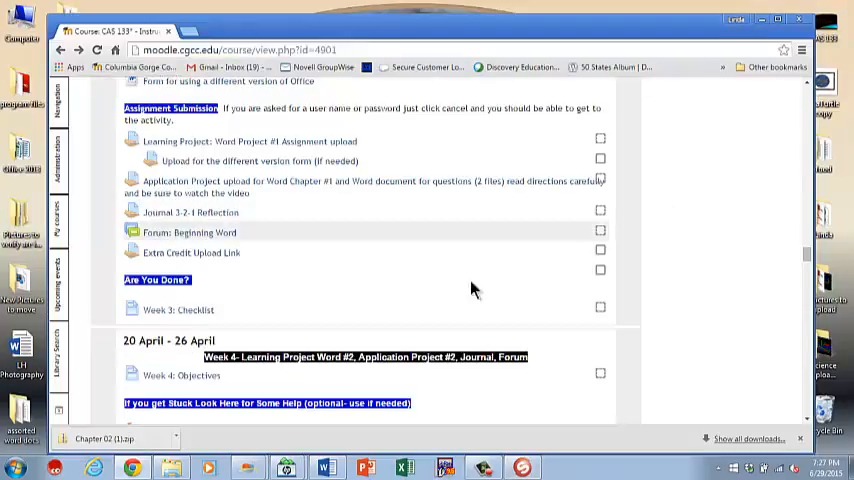
pyautogui.moveTo(446, 293)
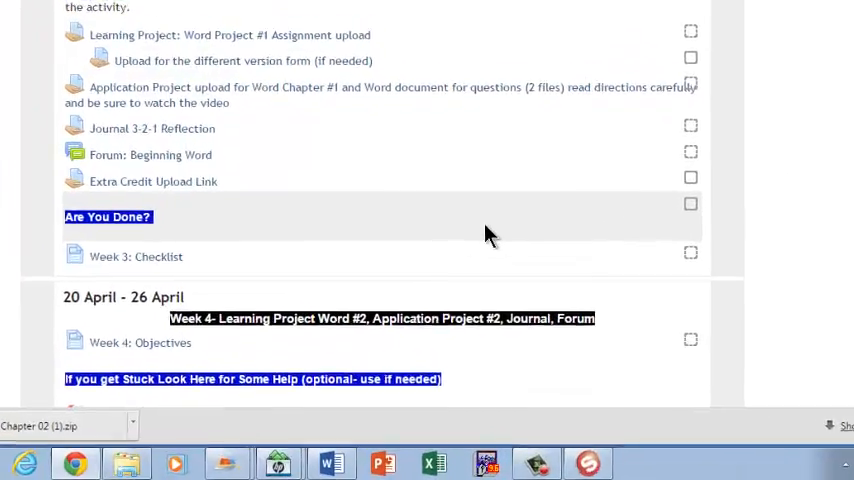
# - Scroll the Moodle course page down to the week 3 activities
pyautogui.scroll(-3)
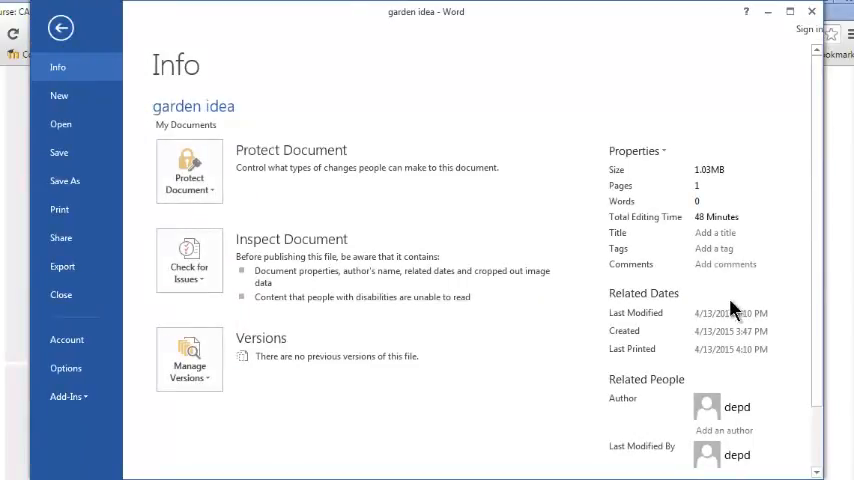
# - Title the document 'Garden Idea' and add tags starting with 'garden box'
pyautogui.scroll(-3)
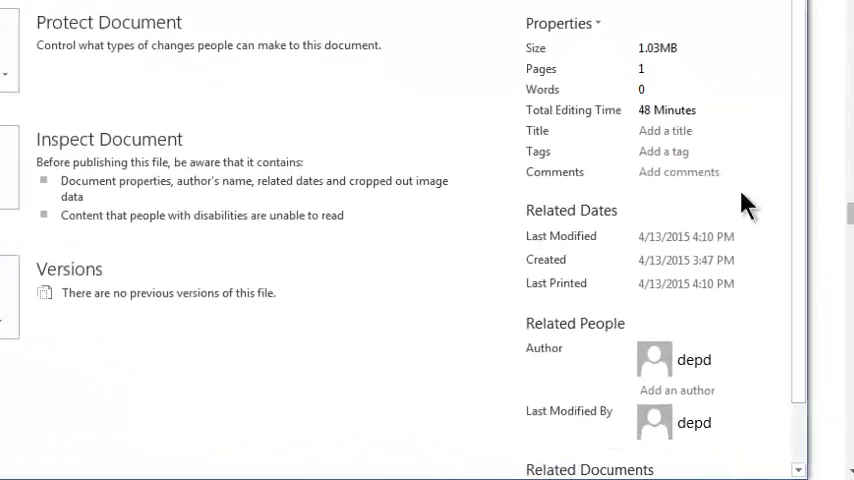
pyautogui.click(665, 130)
pyautogui.write('Garden Idea')
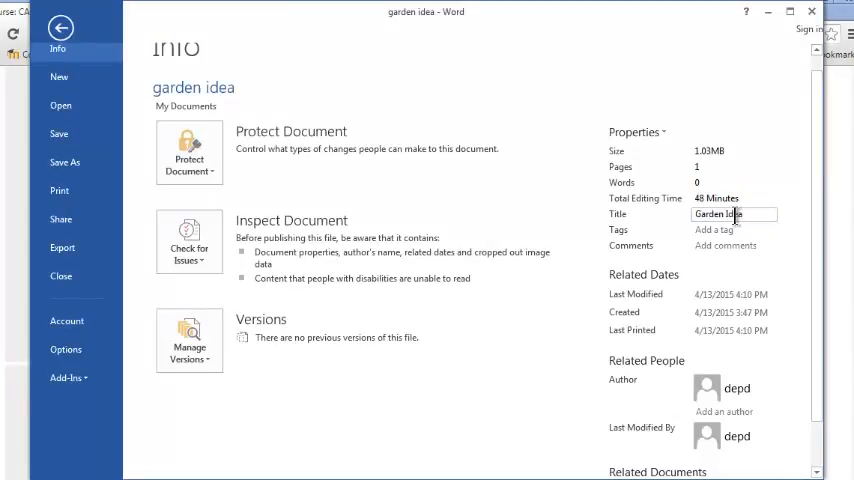
pyautogui.click(730, 230)
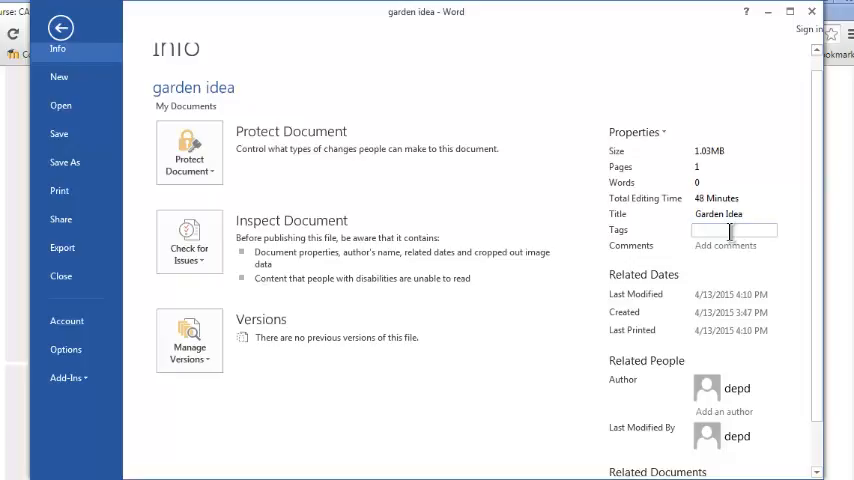
pyautogui.write('gra')
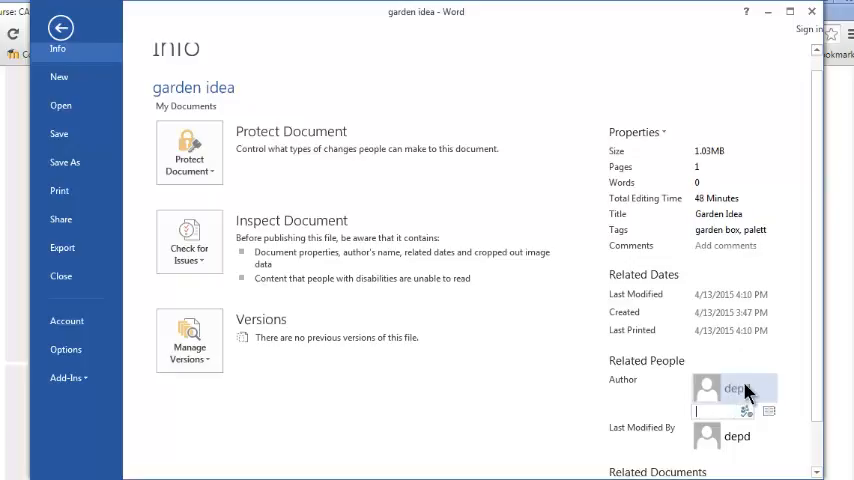
pyautogui.click(732, 389)
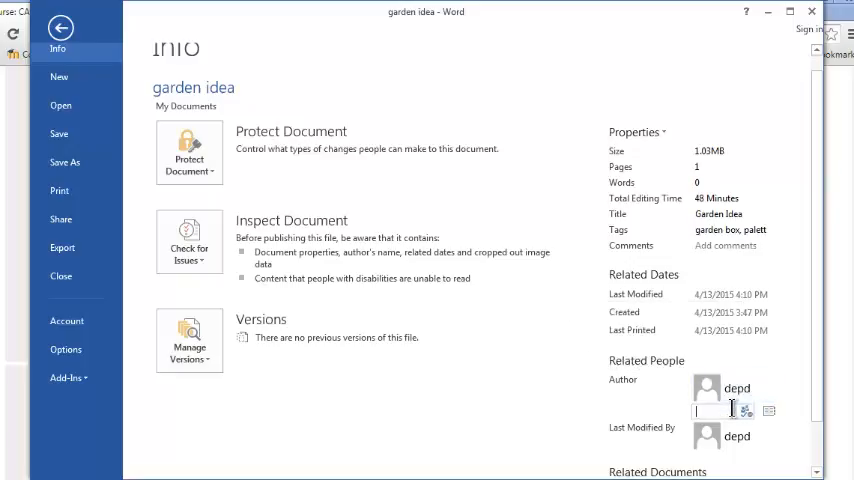
pyautogui.write('Mtd.')
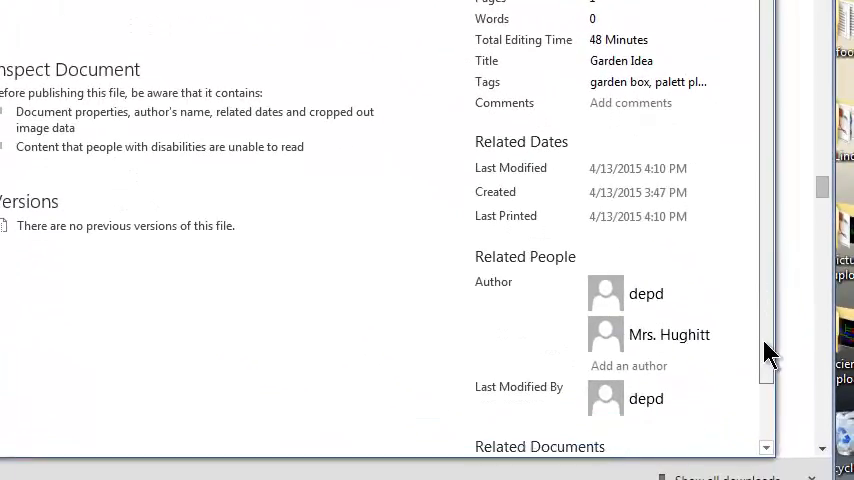
pyautogui.scroll(-3)
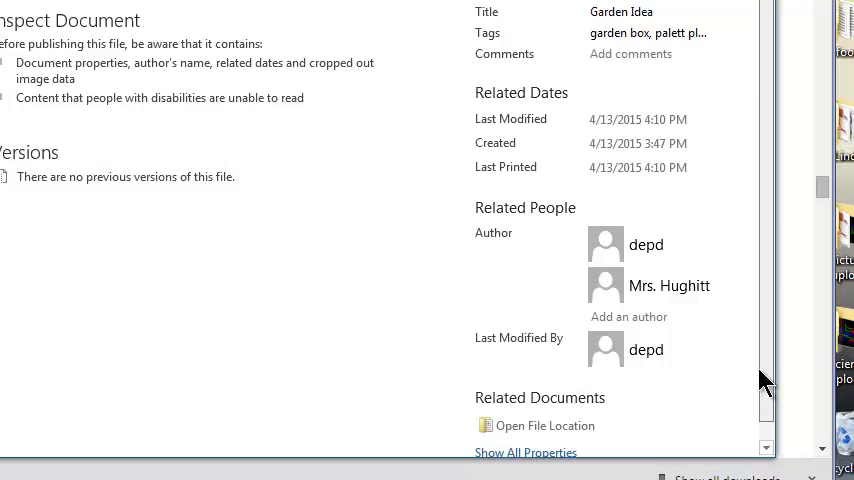
pyautogui.scroll(-3)
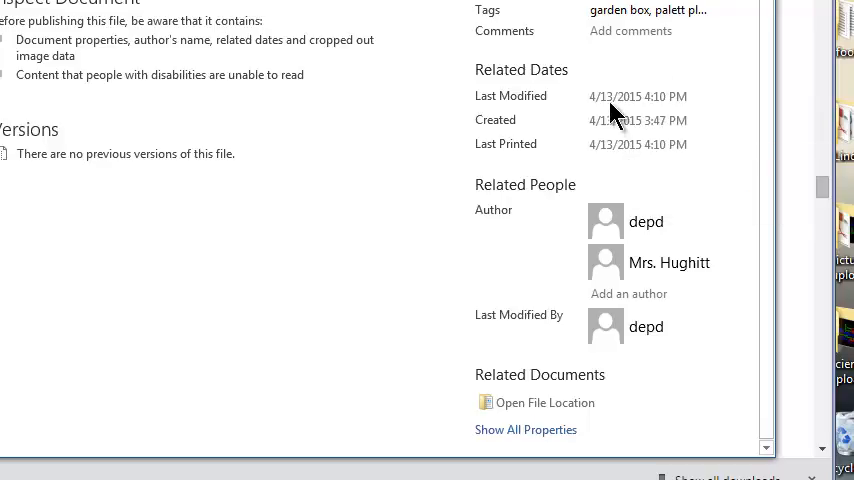
pyautogui.moveTo(683, 100)
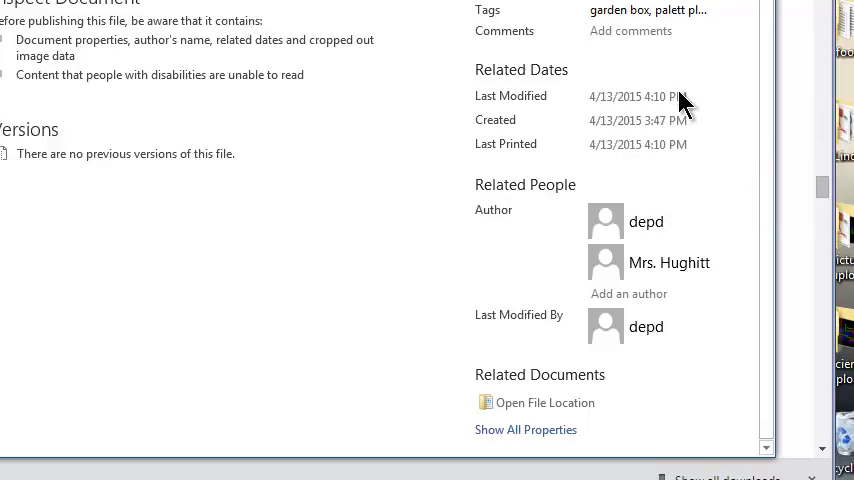
pyautogui.moveTo(648, 115)
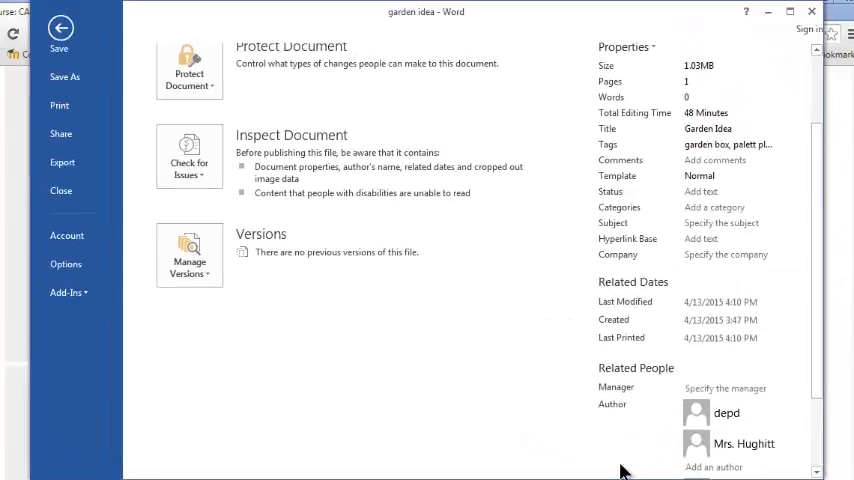
pyautogui.moveTo(808, 338)
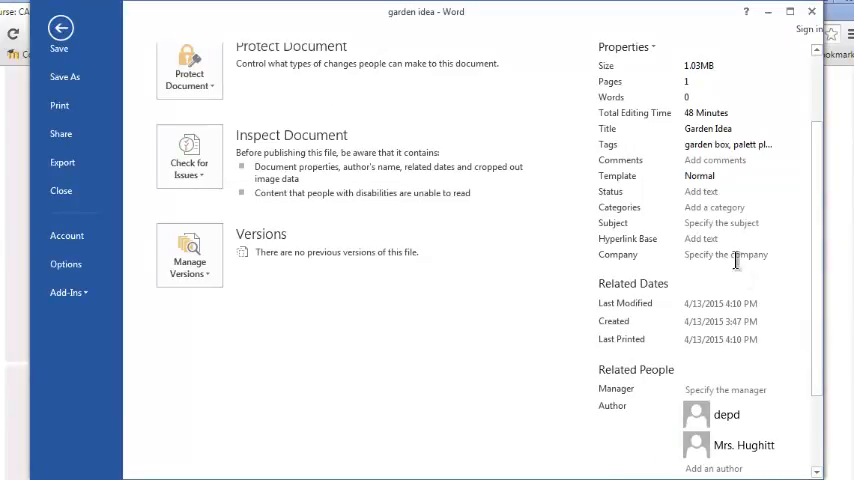
# - Expand all properties and review status, categories, subject, company and manager
pyautogui.click(729, 254)
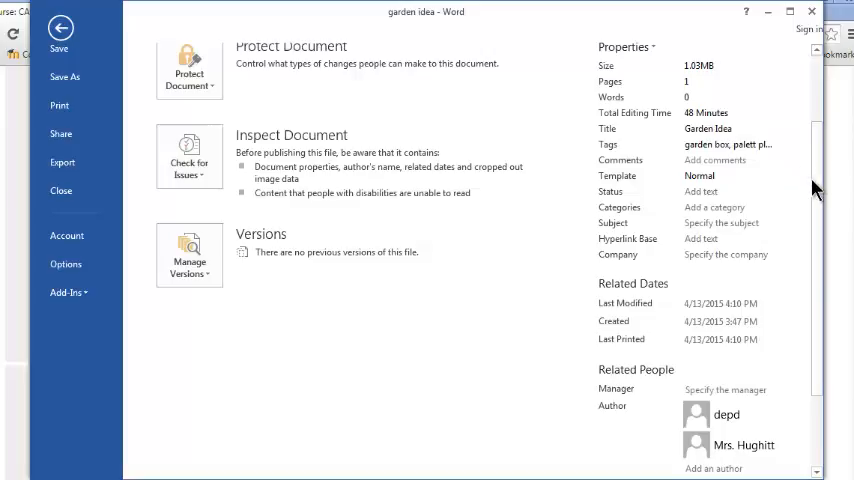
pyautogui.scroll(-3)
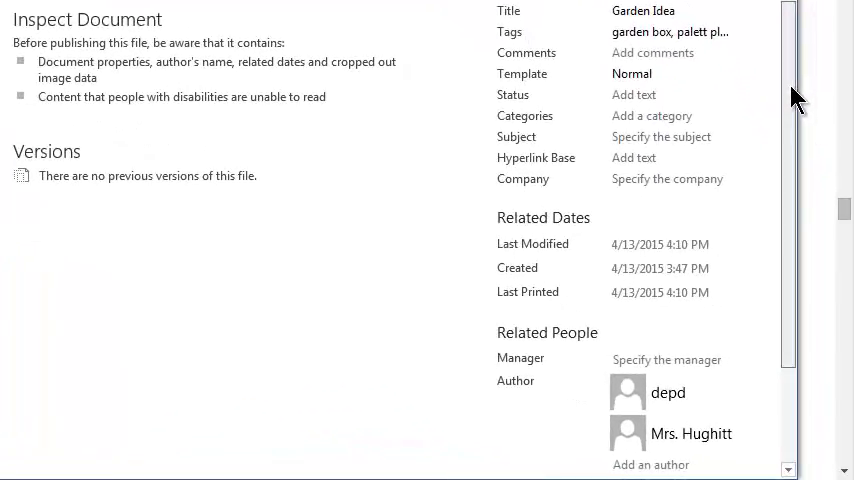
pyautogui.scroll(-3)
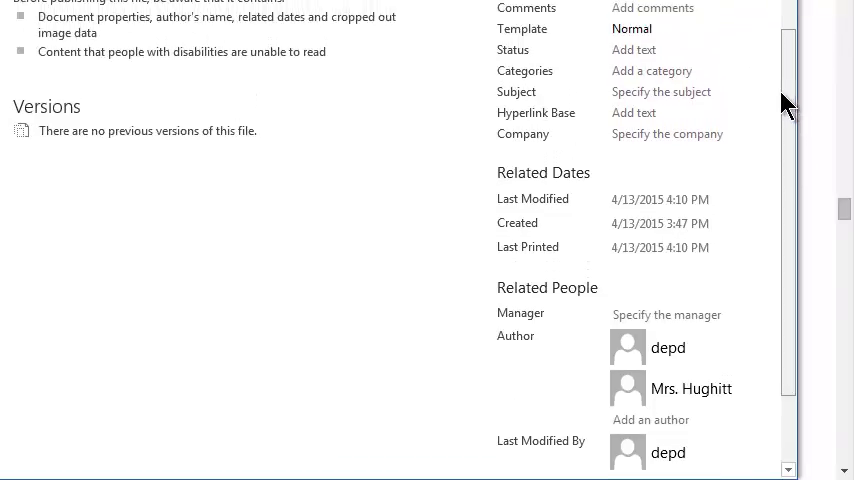
pyautogui.moveTo(646, 305)
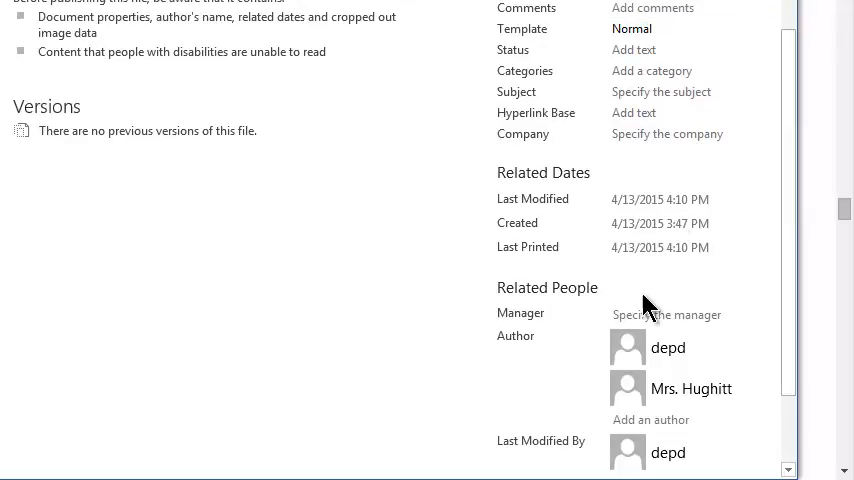
pyautogui.moveTo(692, 389)
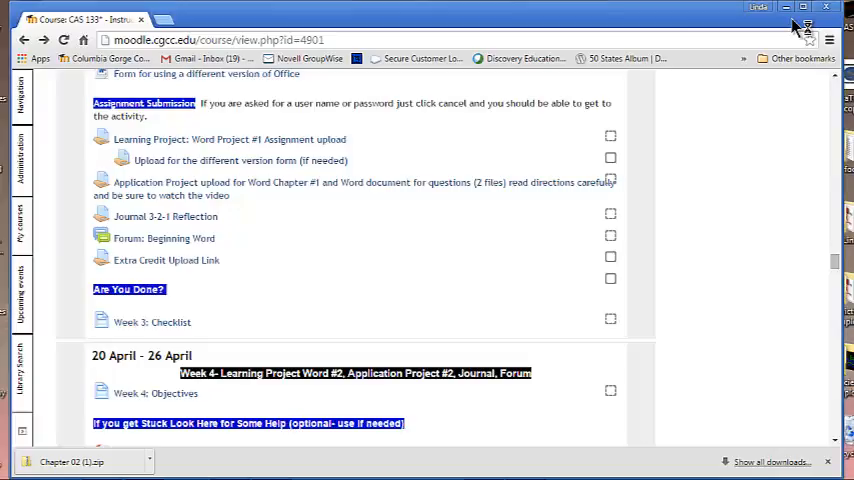
pyautogui.moveTo(795, 22)
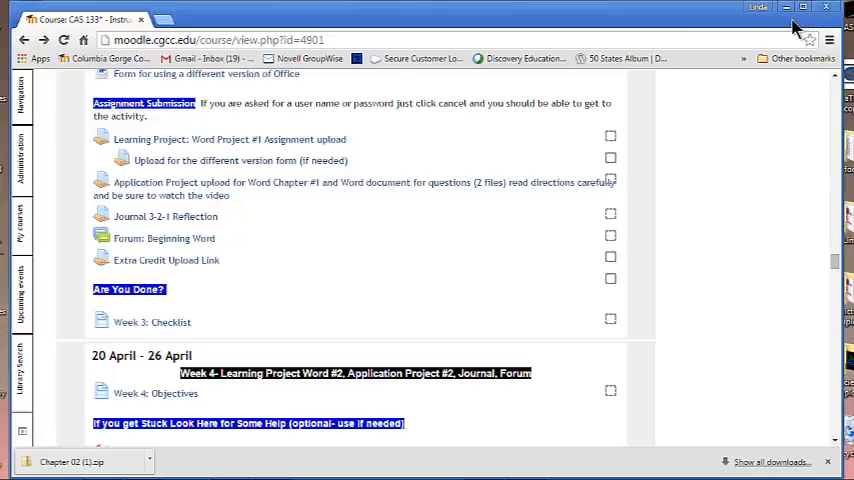